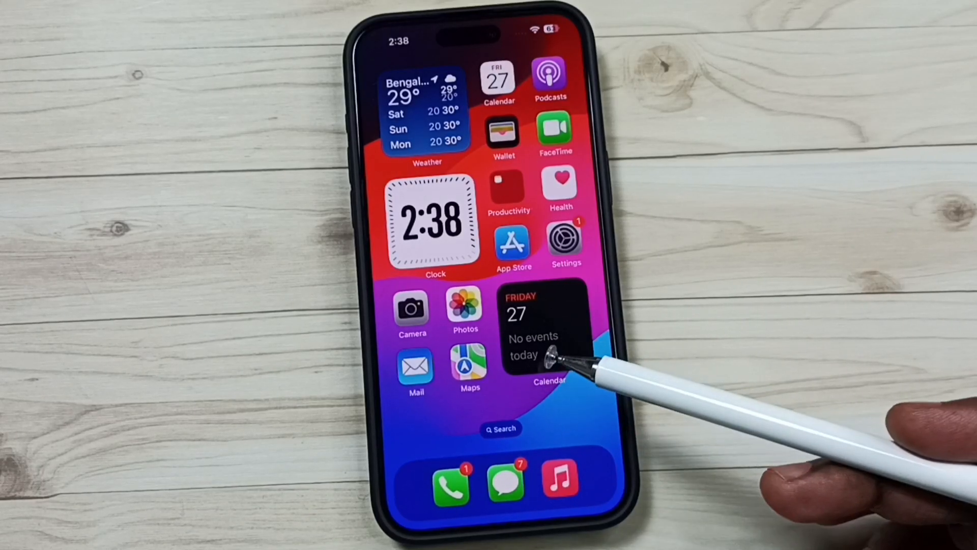
{"action": "mouse_move", "coordinate": [530, 361]}
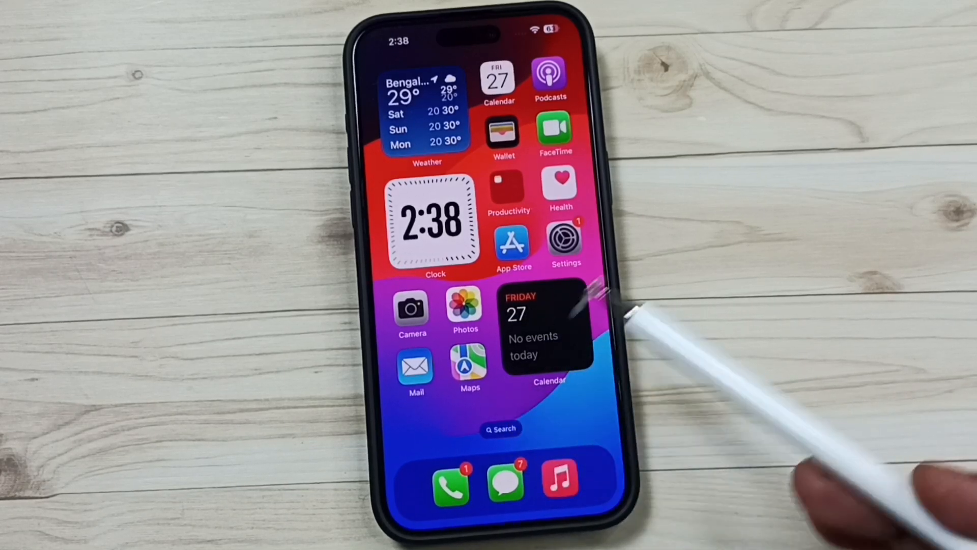
{"action": "mouse_move", "coordinate": [566, 240]}
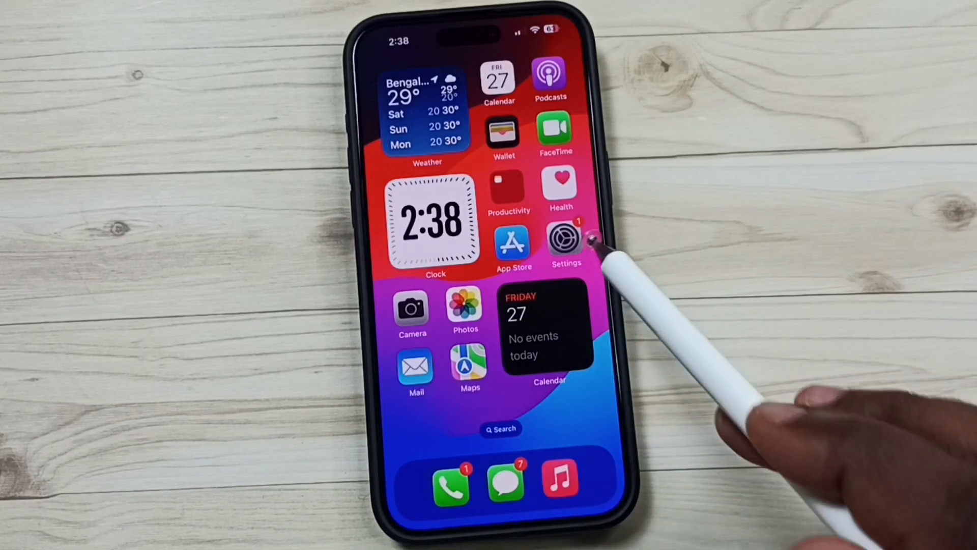
Reach the iPhone Storage list and scroll down to YouTube at about 272 MB.
{"action": "left_click", "coordinate": [564, 239]}
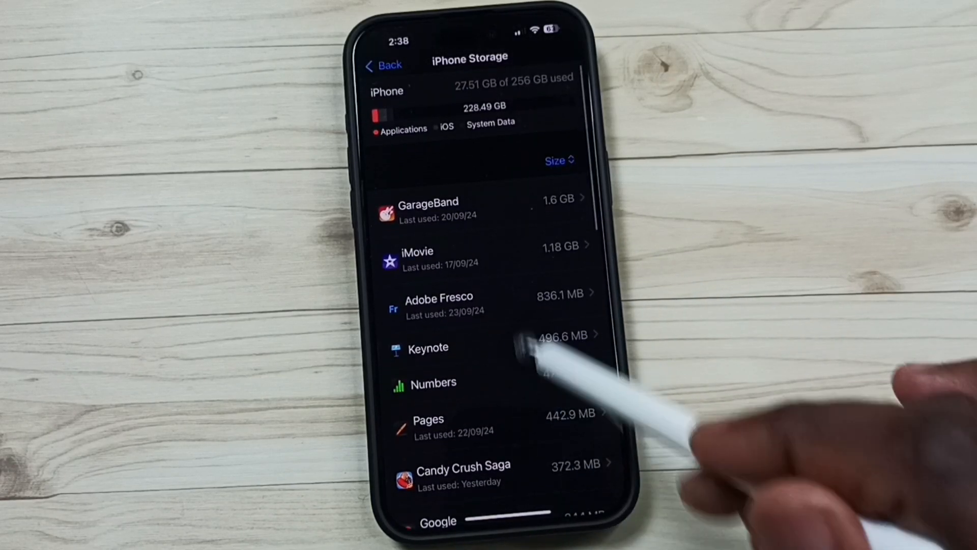
{"action": "scroll", "scroll_direction": "up", "scroll_amount": 3}
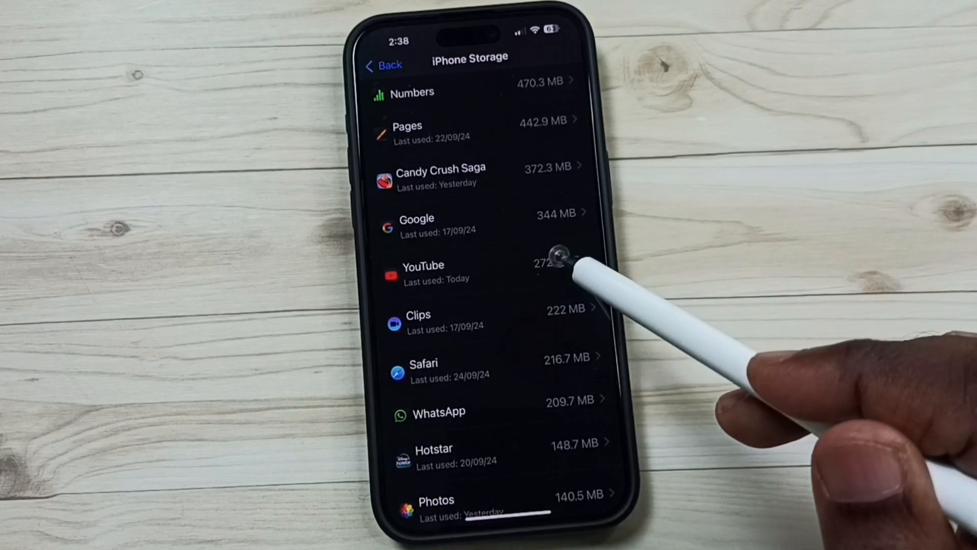
Delete the YouTube app from its storage details so it leaves the list.
{"action": "left_click", "coordinate": [424, 271]}
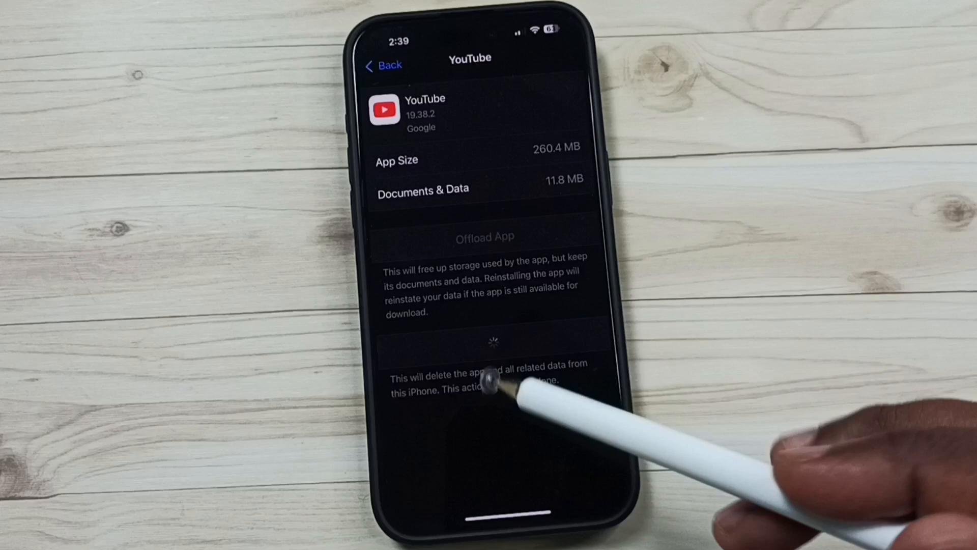
{"action": "left_click", "coordinate": [383, 64]}
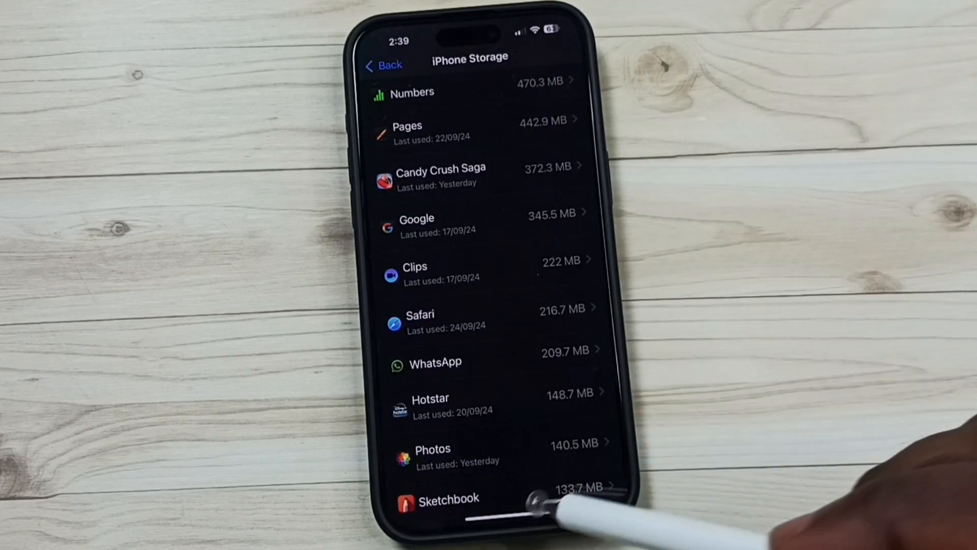